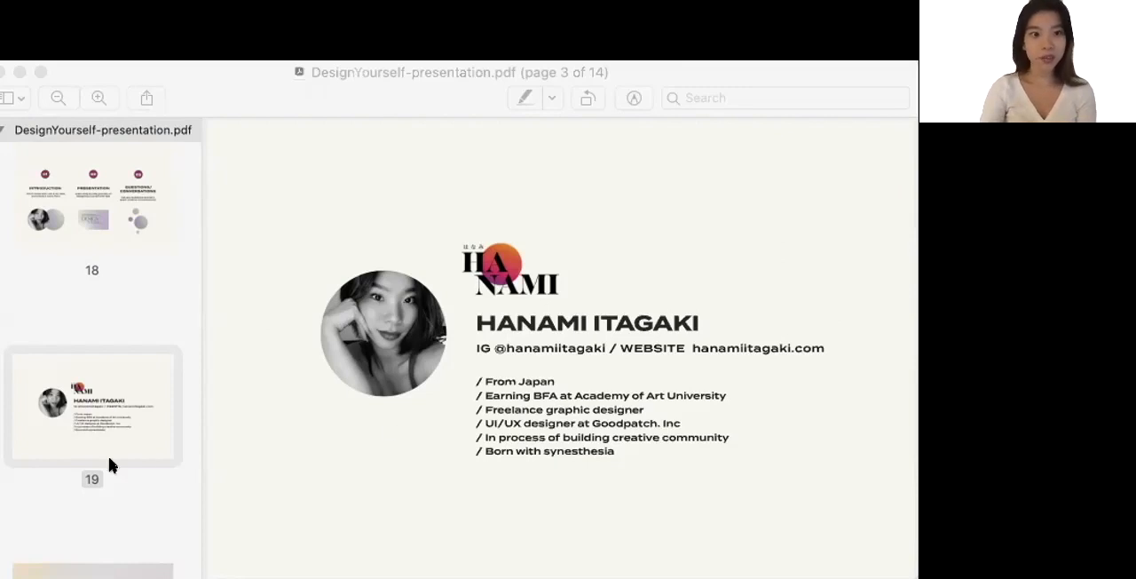
Select a sidebar thumbnail to jump from the speaker intro to the Definition of Design Process slide.
click(91, 409)
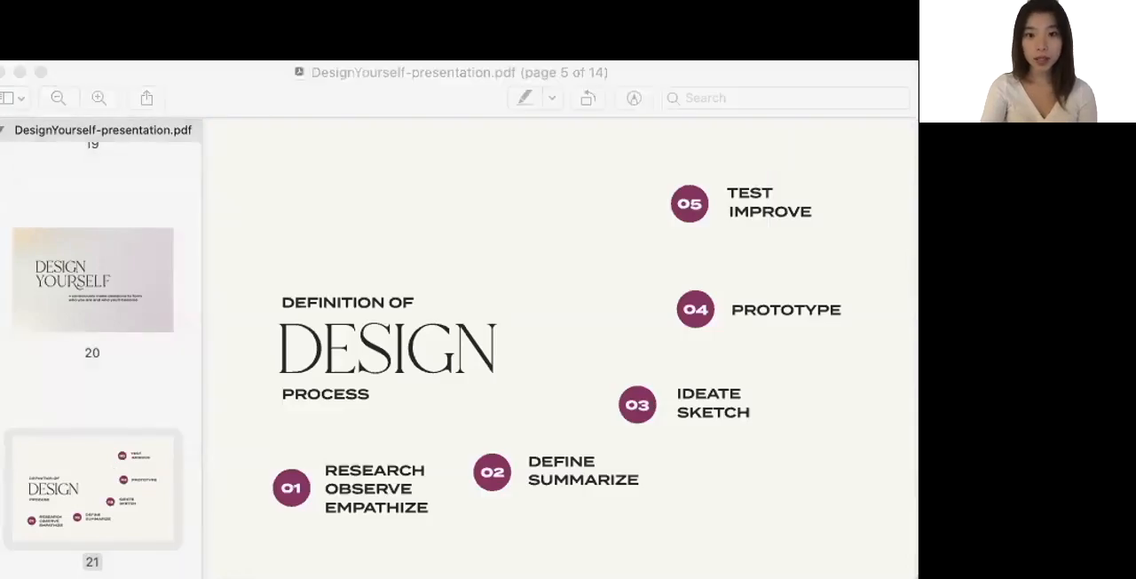
mouse_move(889, 419)
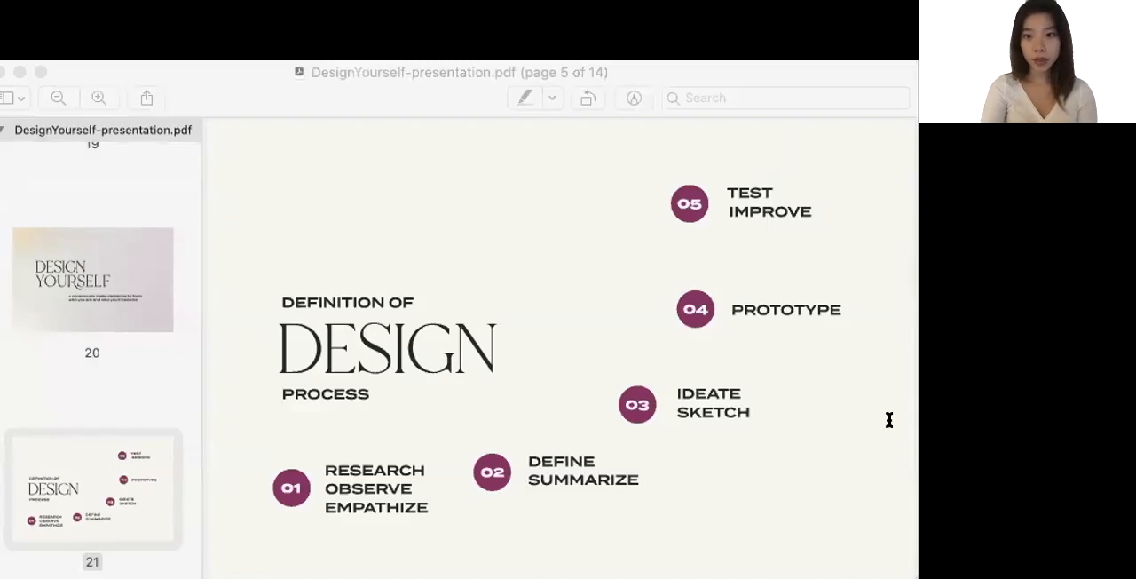
mouse_move(246, 465)
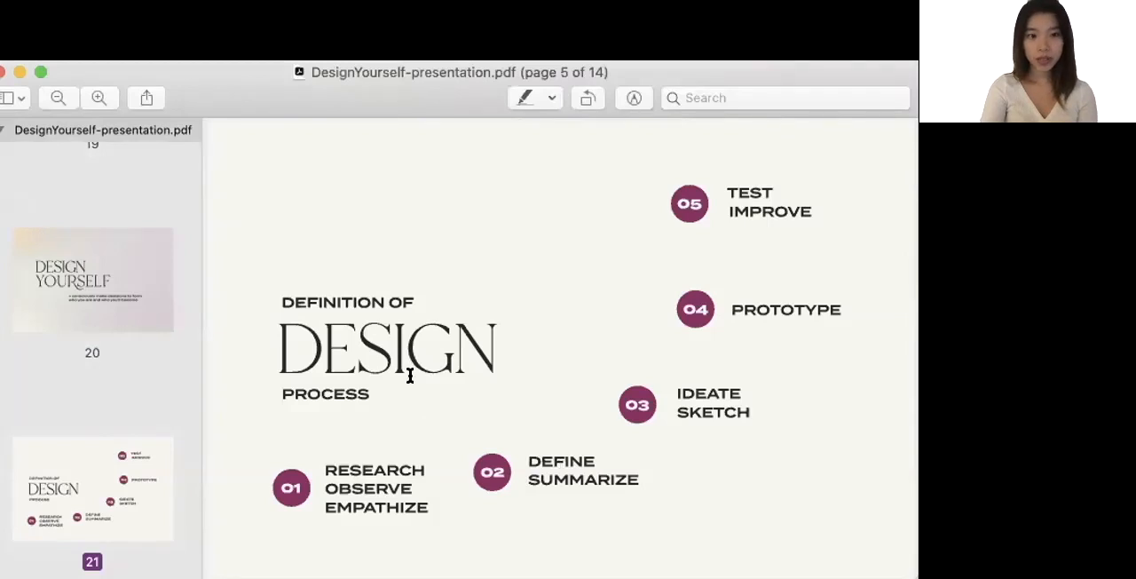
mouse_move(410, 381)
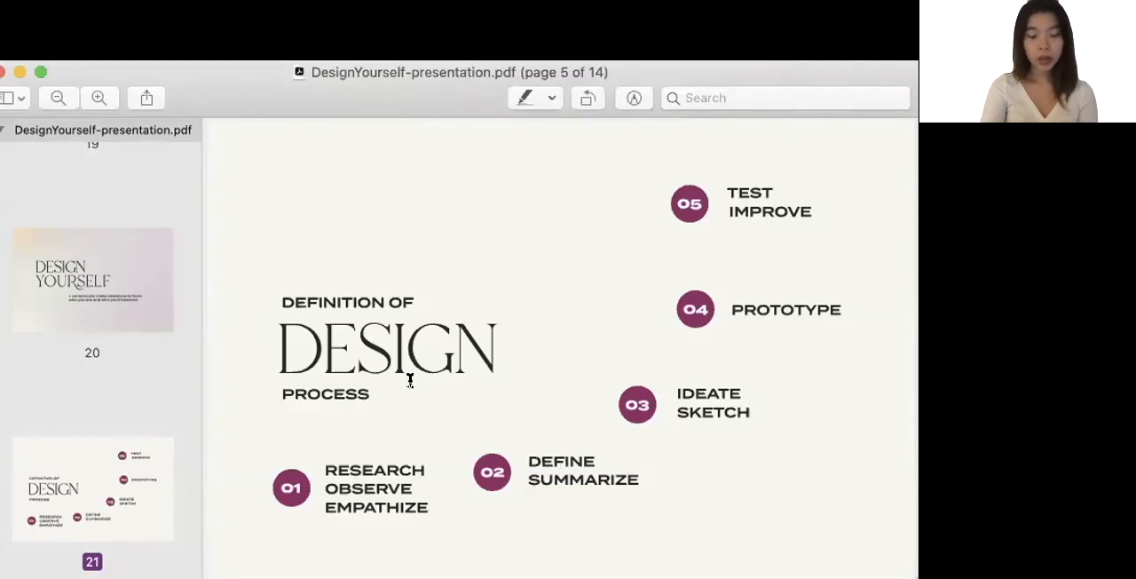
mouse_move(421, 480)
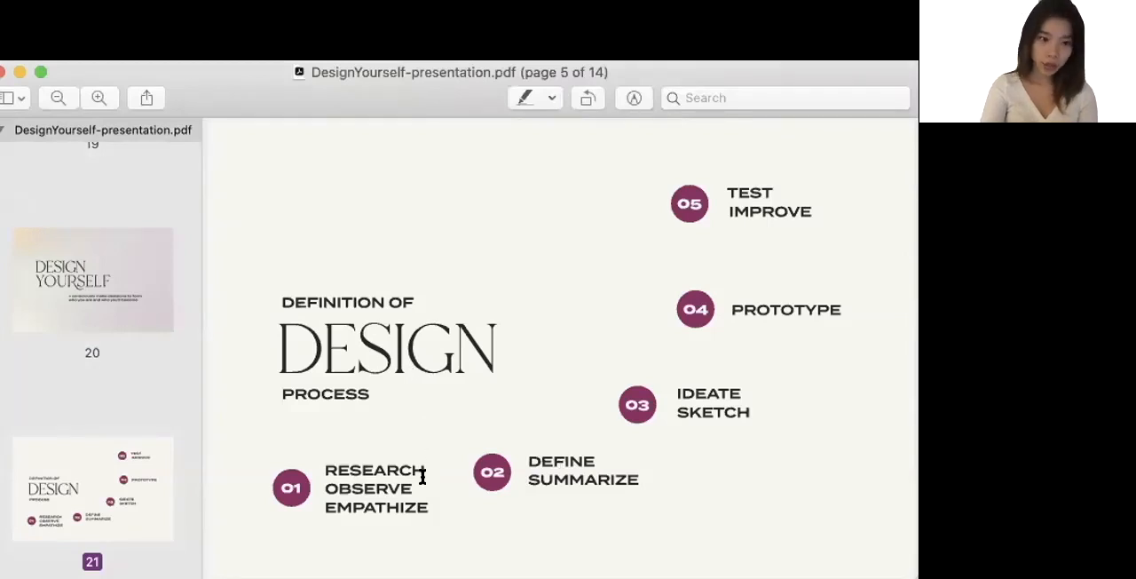
mouse_move(449, 510)
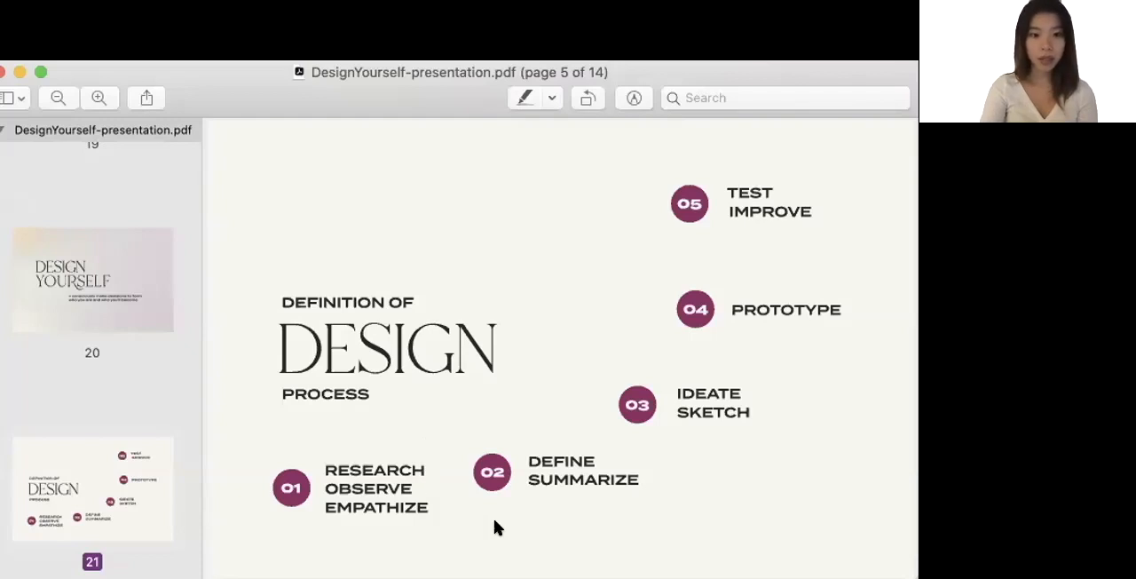
mouse_move(605, 516)
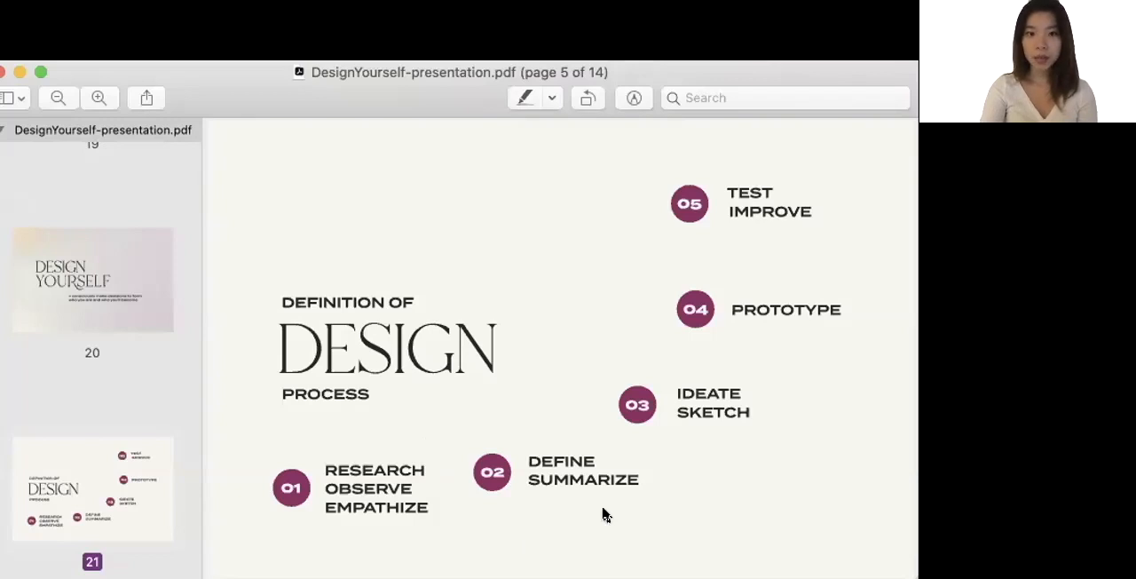
mouse_move(781, 457)
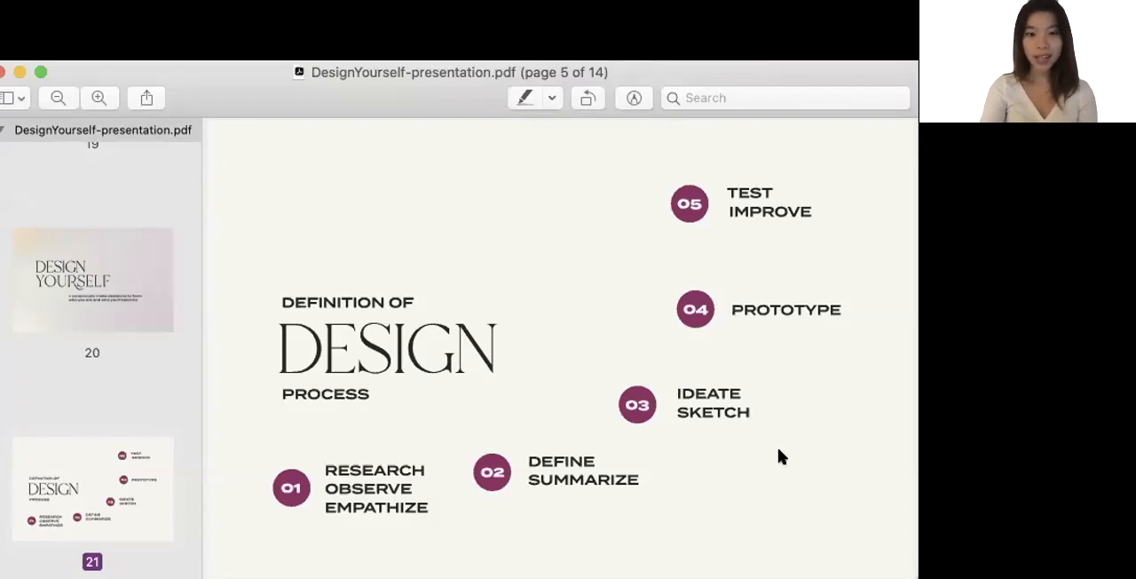
mouse_move(799, 358)
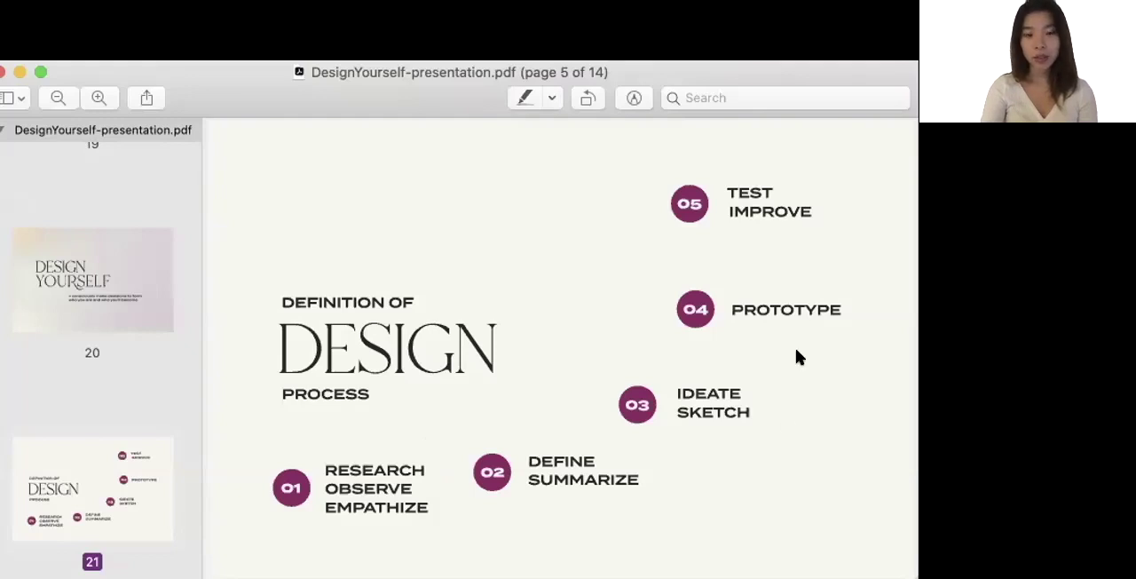
mouse_move(845, 301)
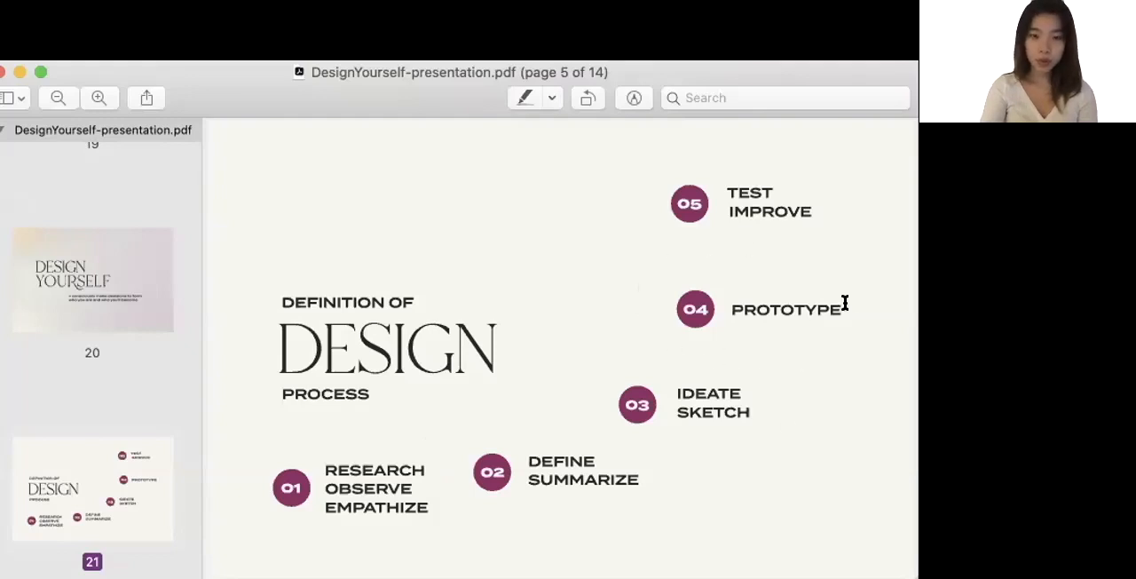
mouse_move(851, 320)
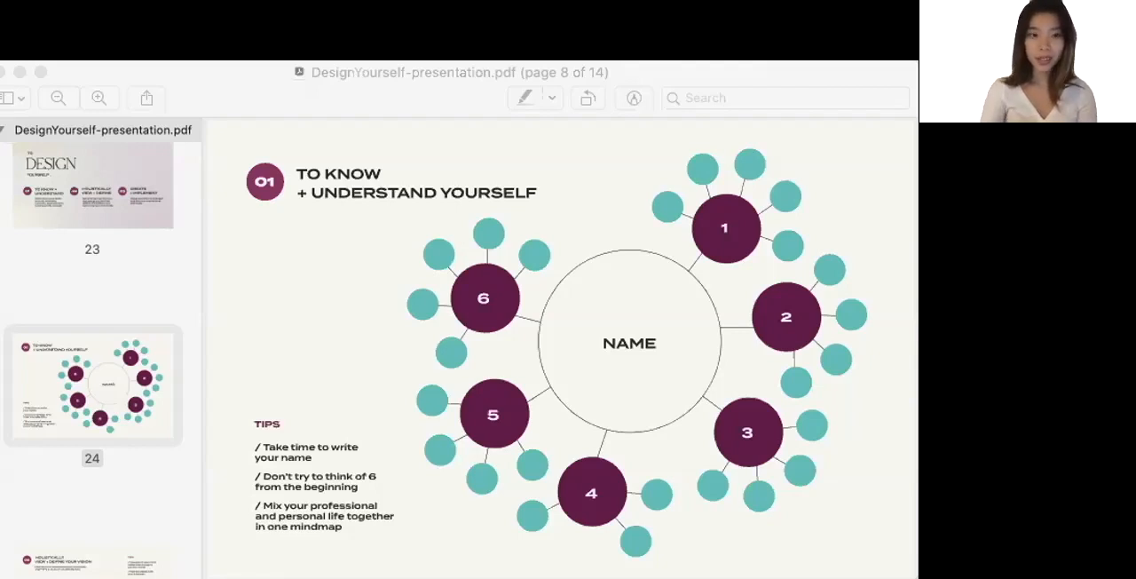
mouse_move(246, 495)
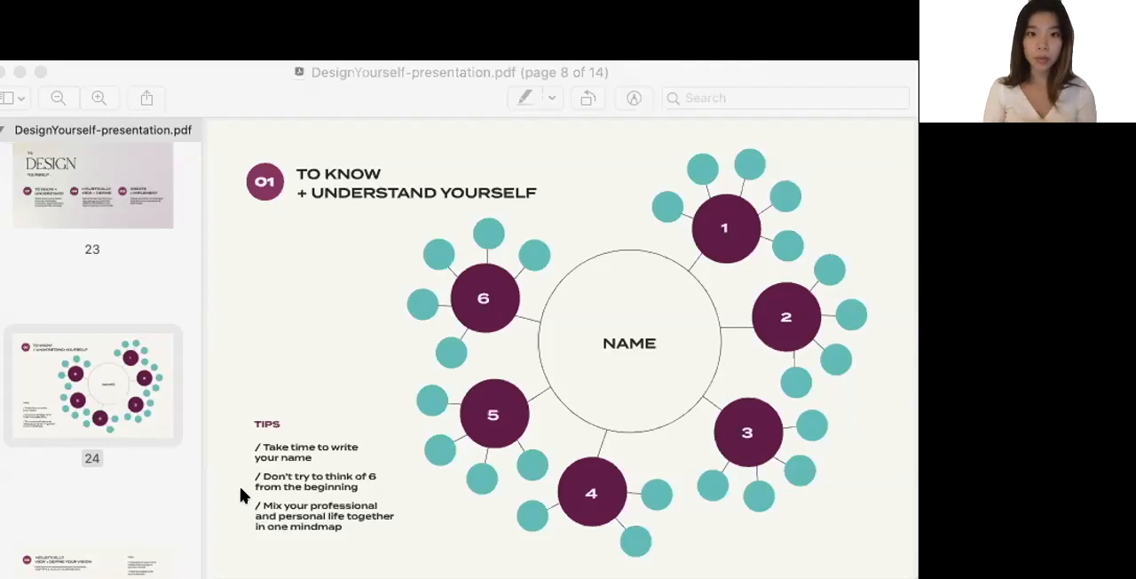
Scroll down from the To Know + Understand Yourself slide toward page 9.
scroll(down, 3)
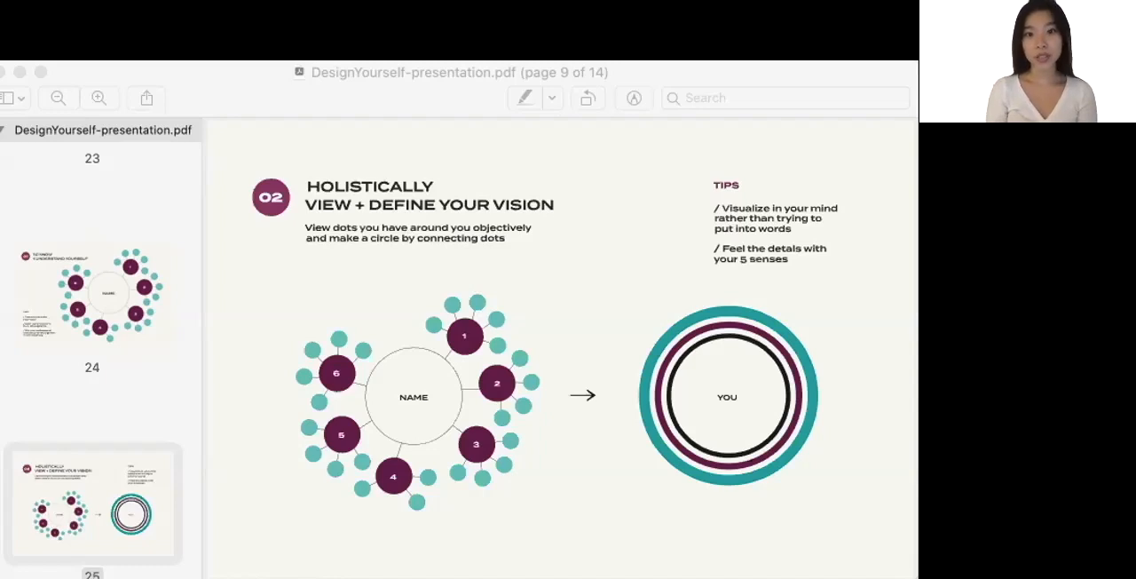
Scroll down to keep the Holistically View + Define Your Vision circle diagram on screen.
scroll(down, 3)
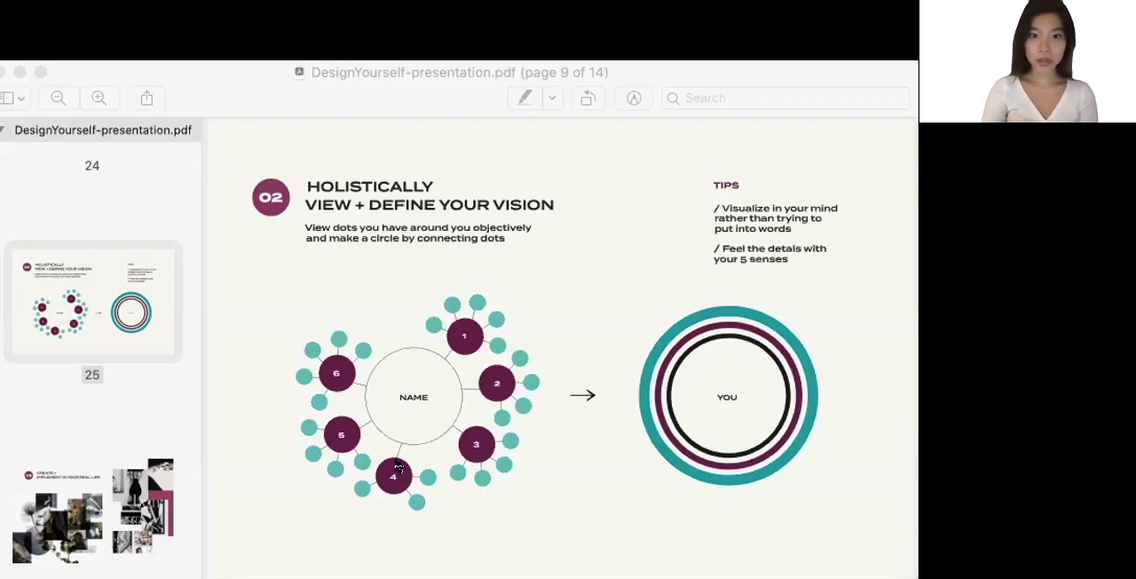
mouse_move(855, 523)
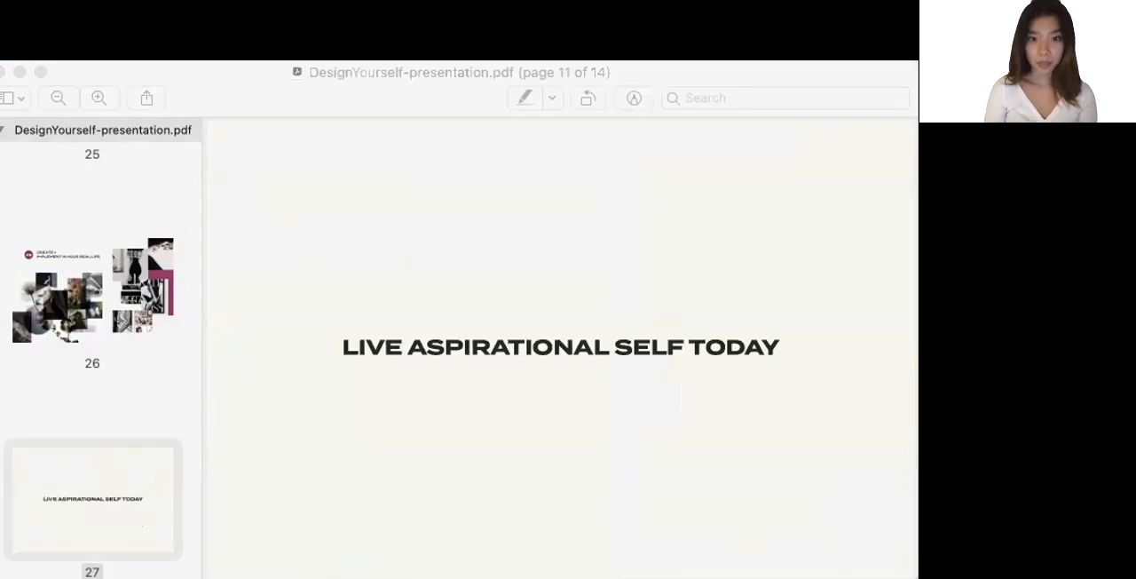
mouse_move(313, 473)
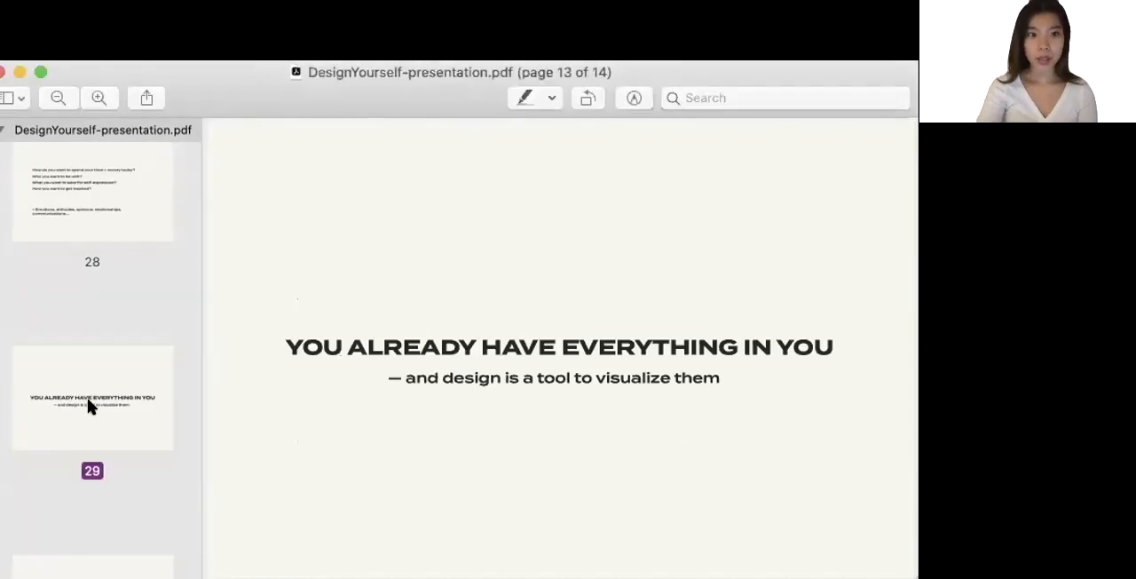
mouse_move(89, 407)
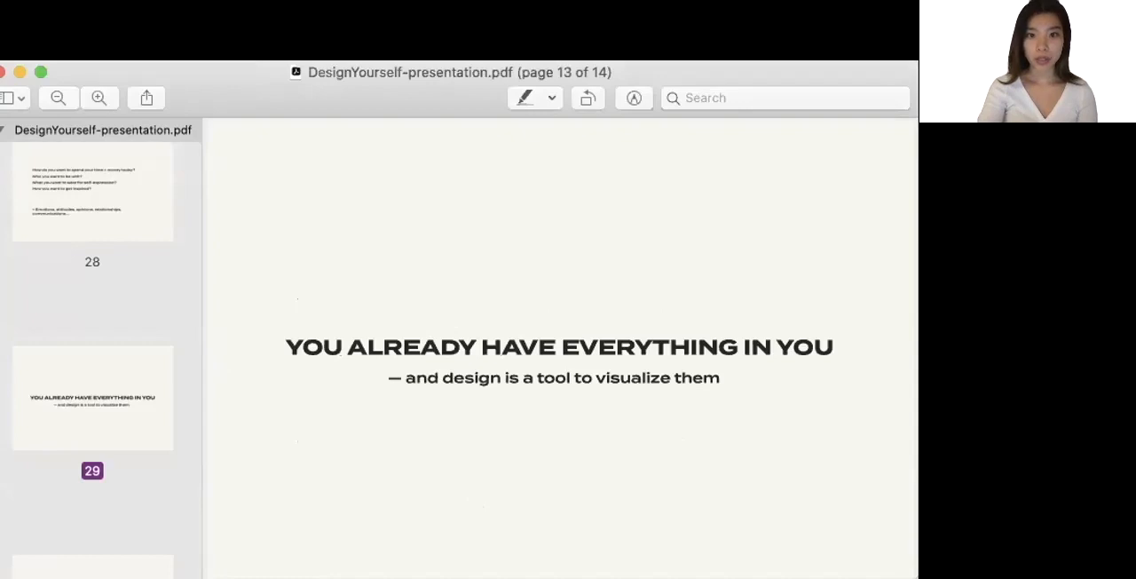